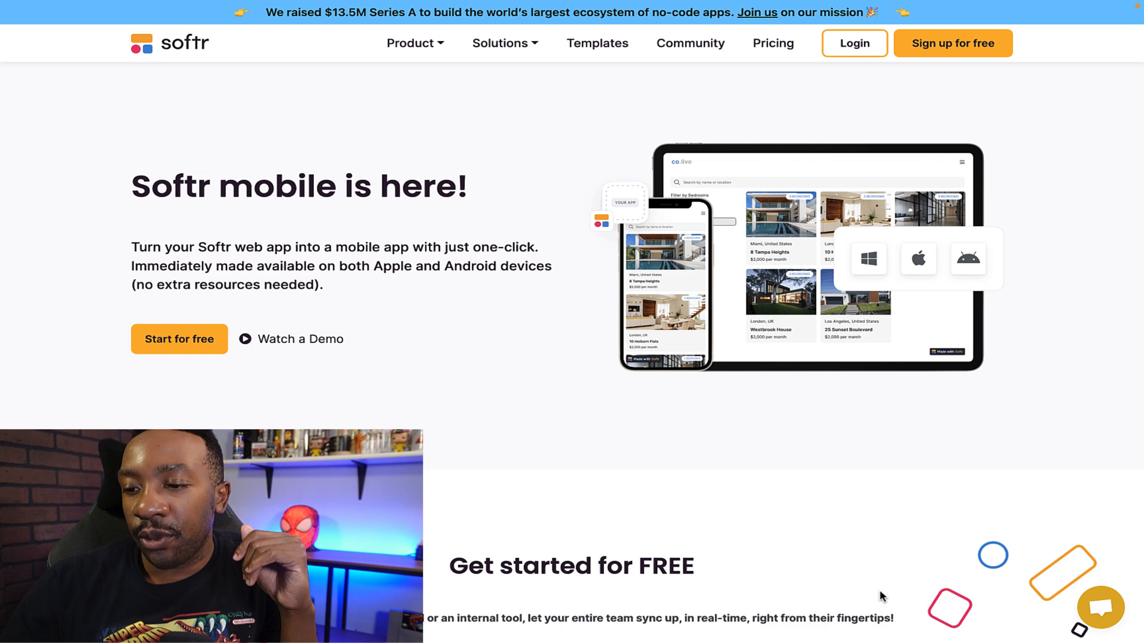
Step: Scroll down the Softr mobile landing page before switching to the PWA docs article
scroll(down, 3)
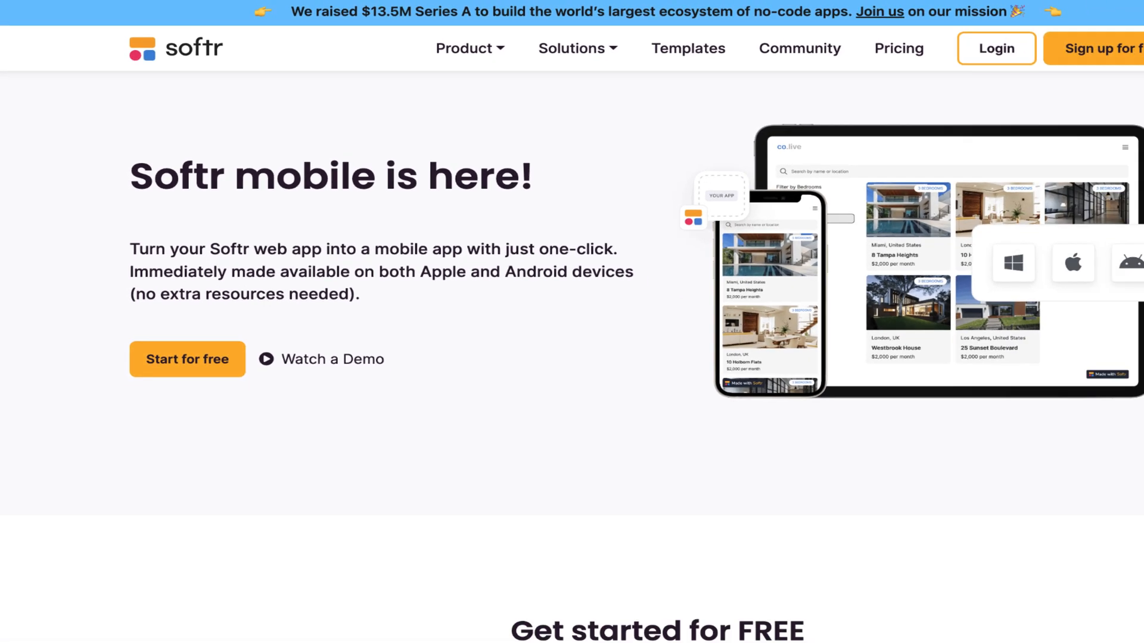
scroll(down, 3)
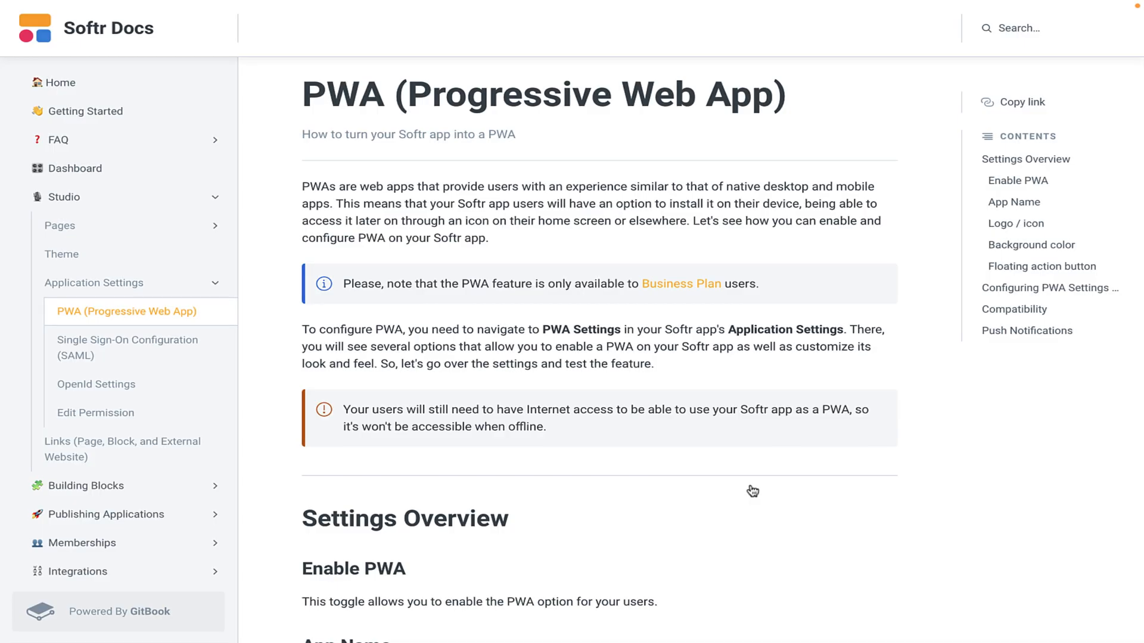
Step: Read through the Settings Overview section of the PWA doc, ending at the All Applications dashboard
scroll(down, 3)
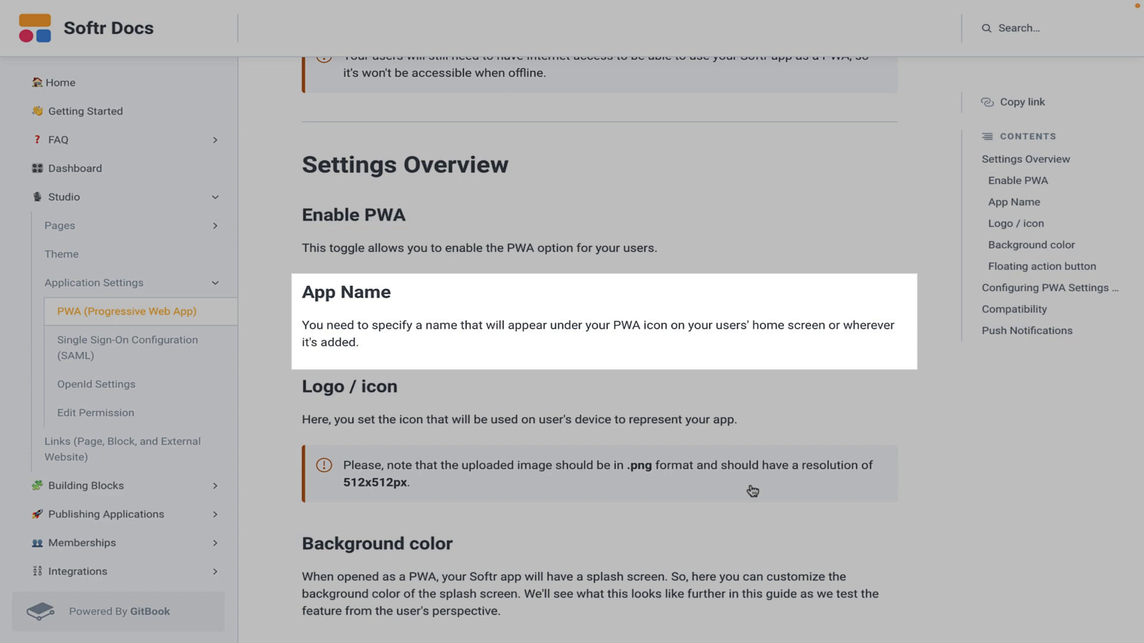
mouse_move(703, 420)
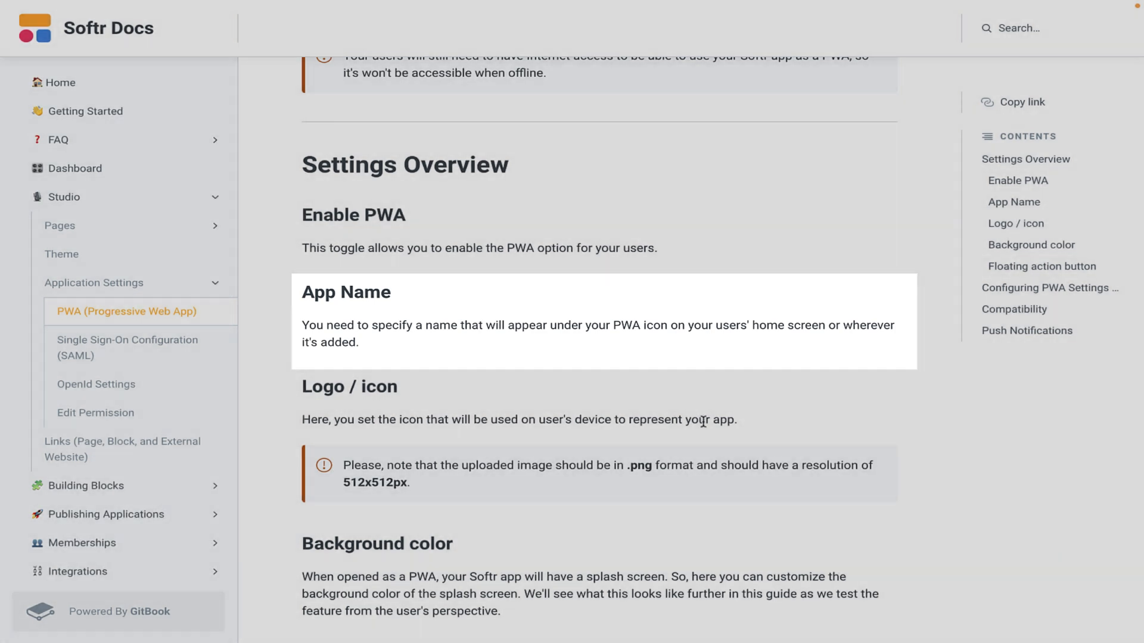
scroll(down, 3)
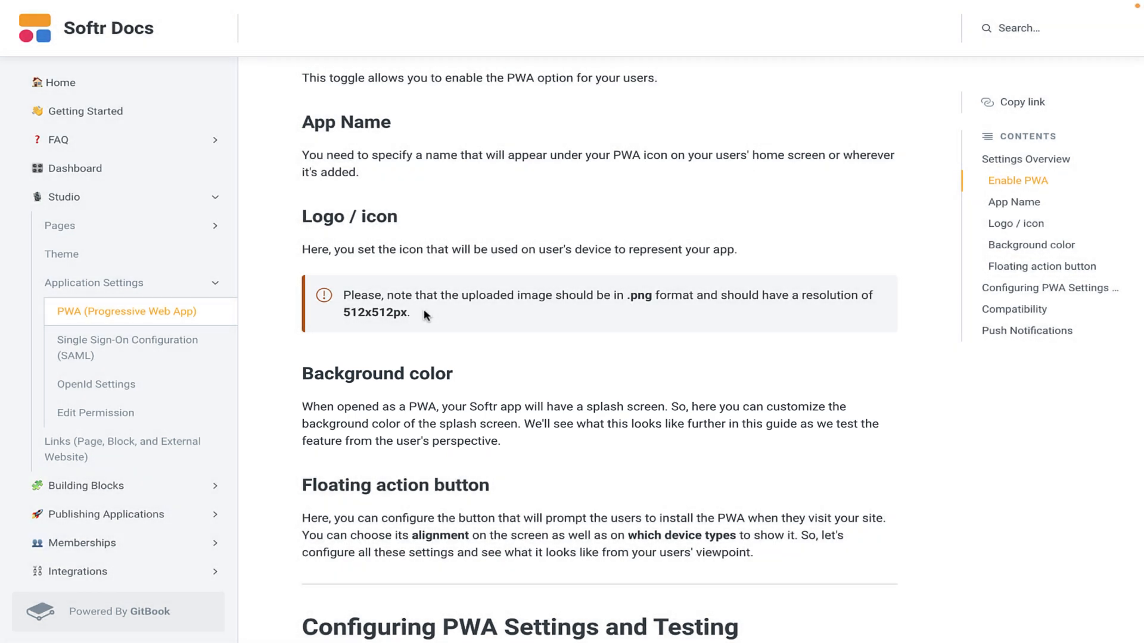
scroll(down, 3)
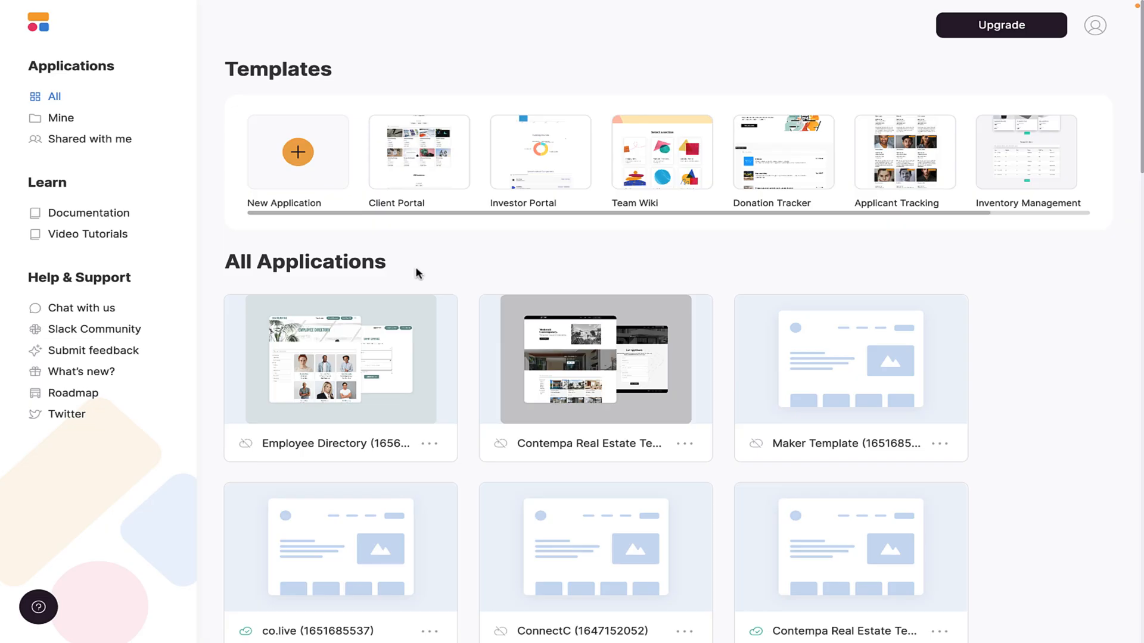
mouse_move(832, 351)
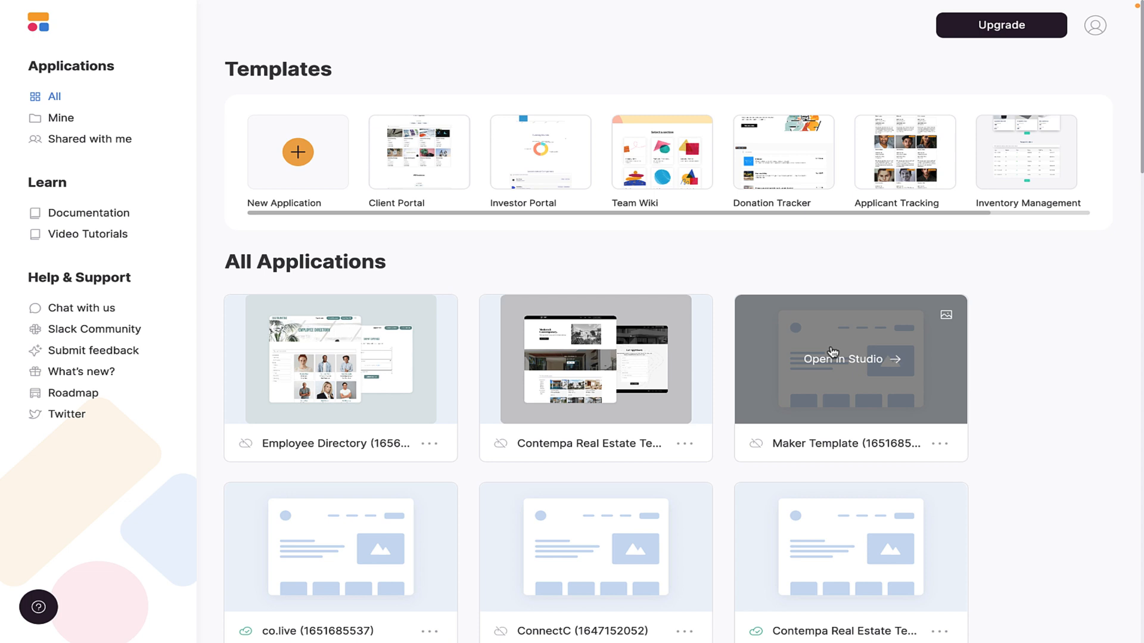
Step: Open the Maker Template app in Studio and show its Settings list from the sidebar
click(844, 359)
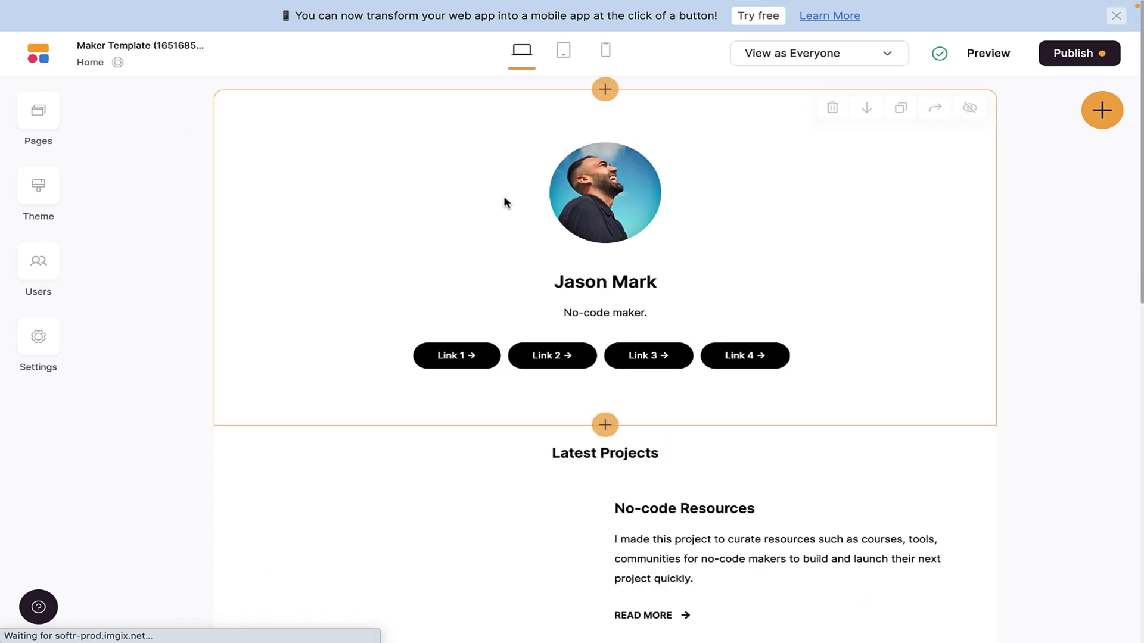
scroll(down, 3)
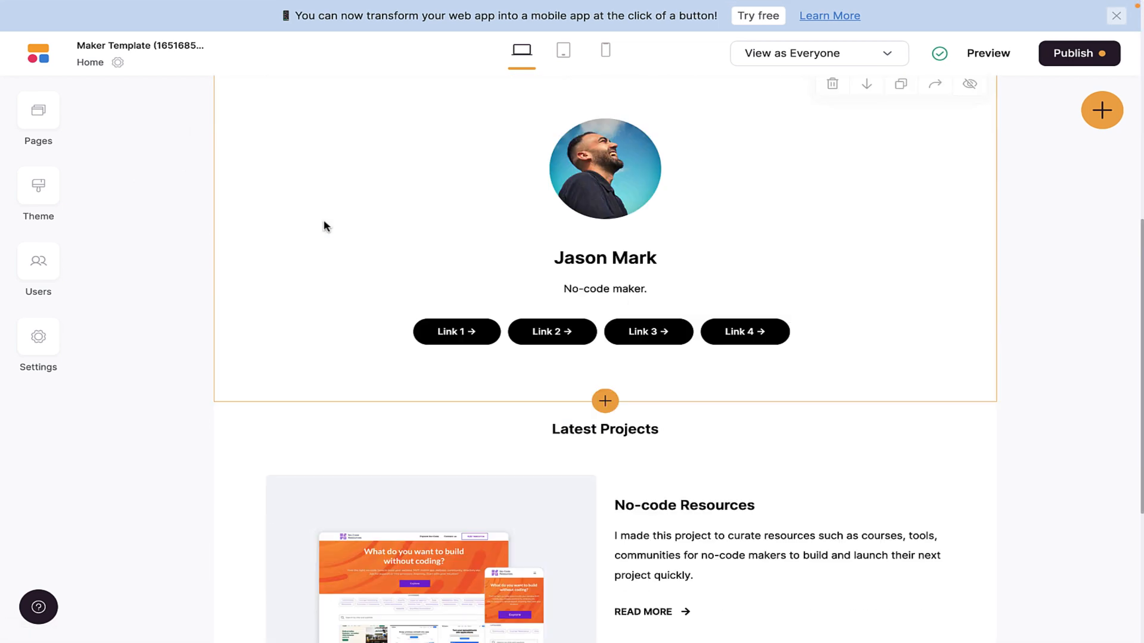
click(38, 343)
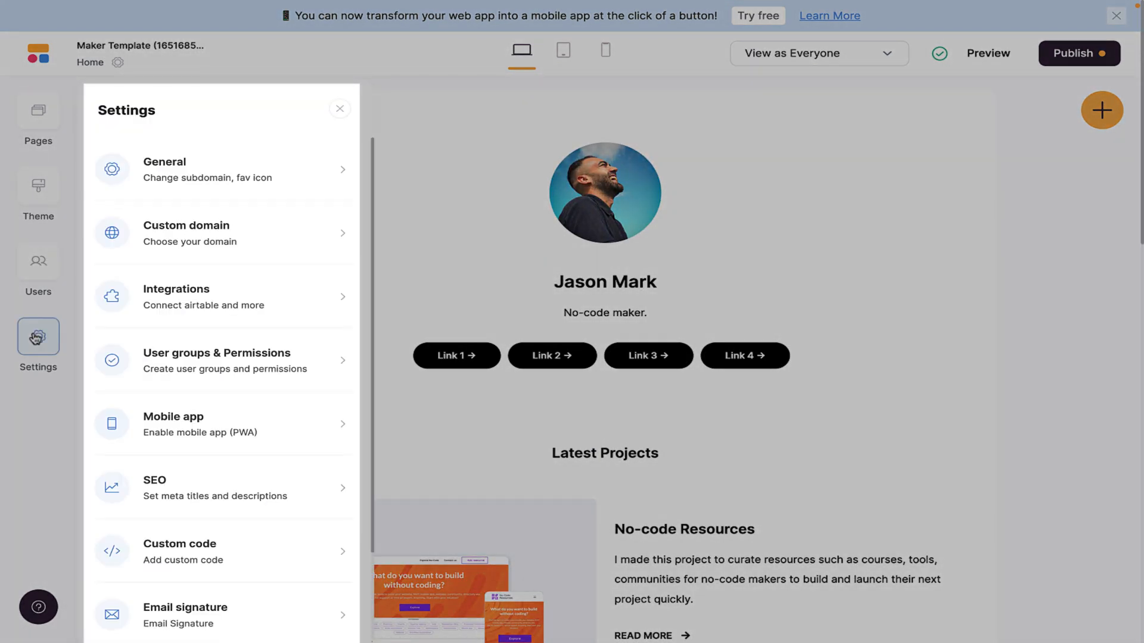
mouse_move(277, 387)
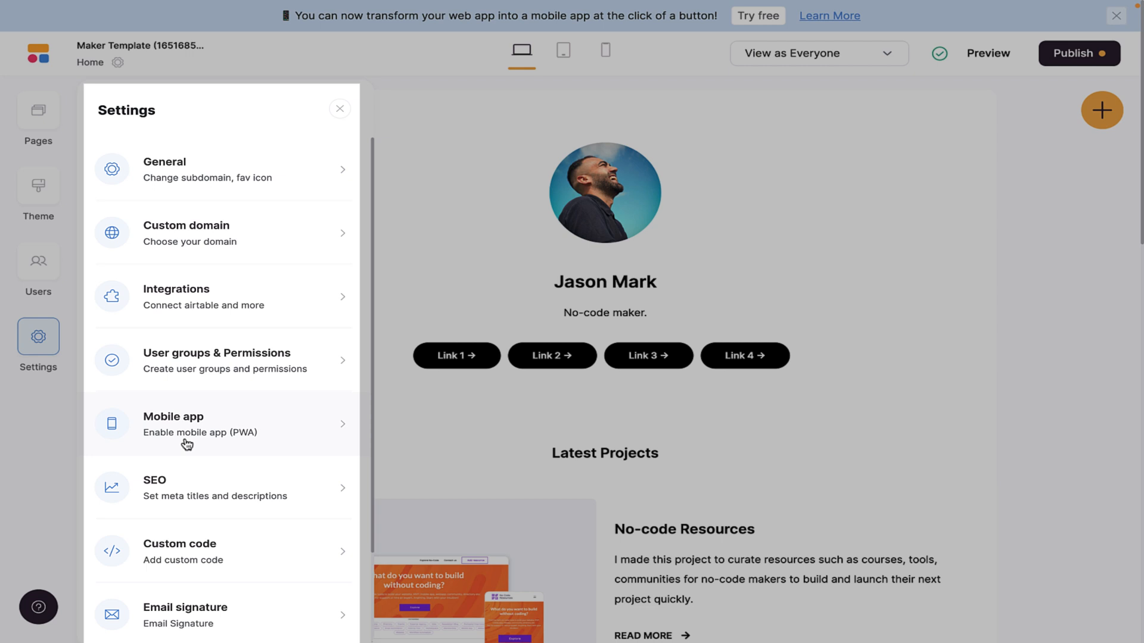
Step: Show the 'Mobile app – Enable mobile app (PWA)' settings for Maker Template
click(223, 424)
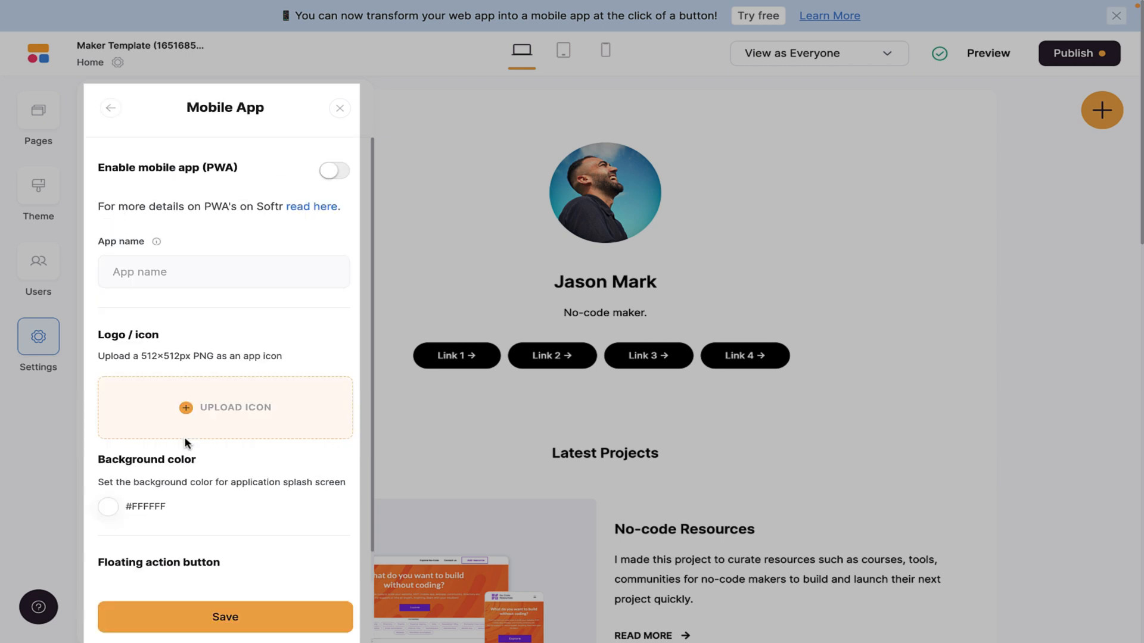
mouse_move(212, 435)
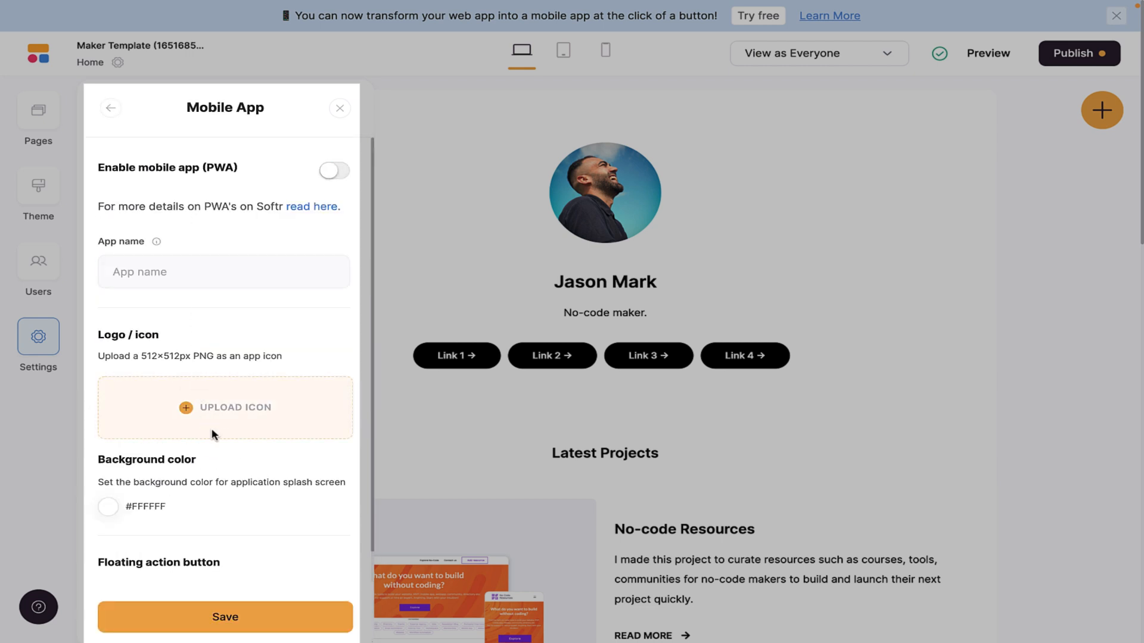
mouse_move(229, 369)
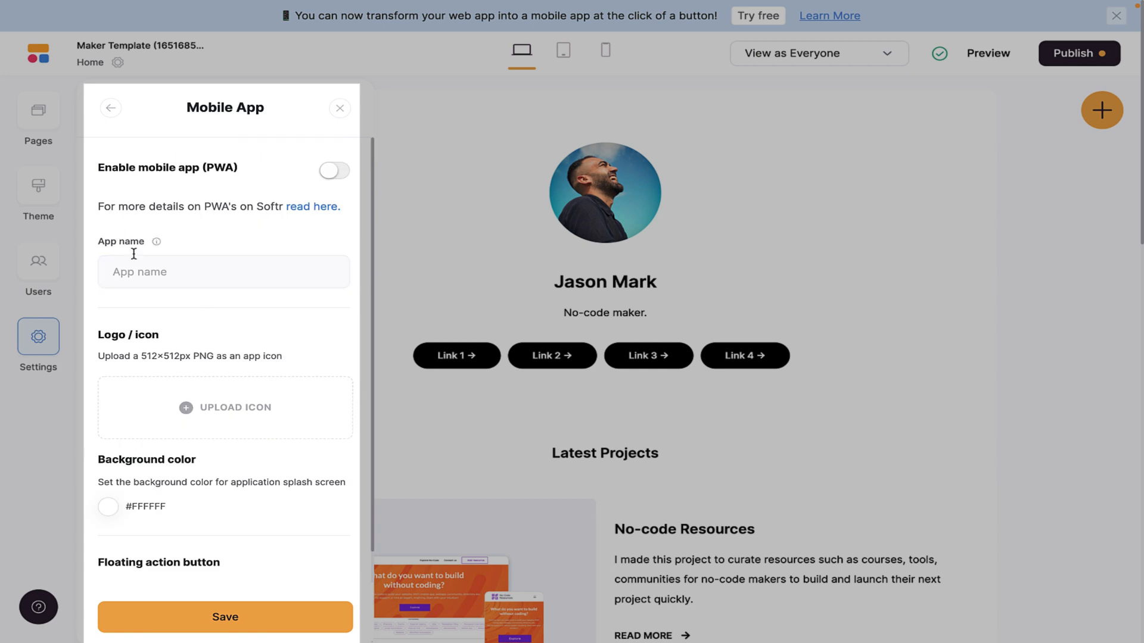
scroll(down, 3)
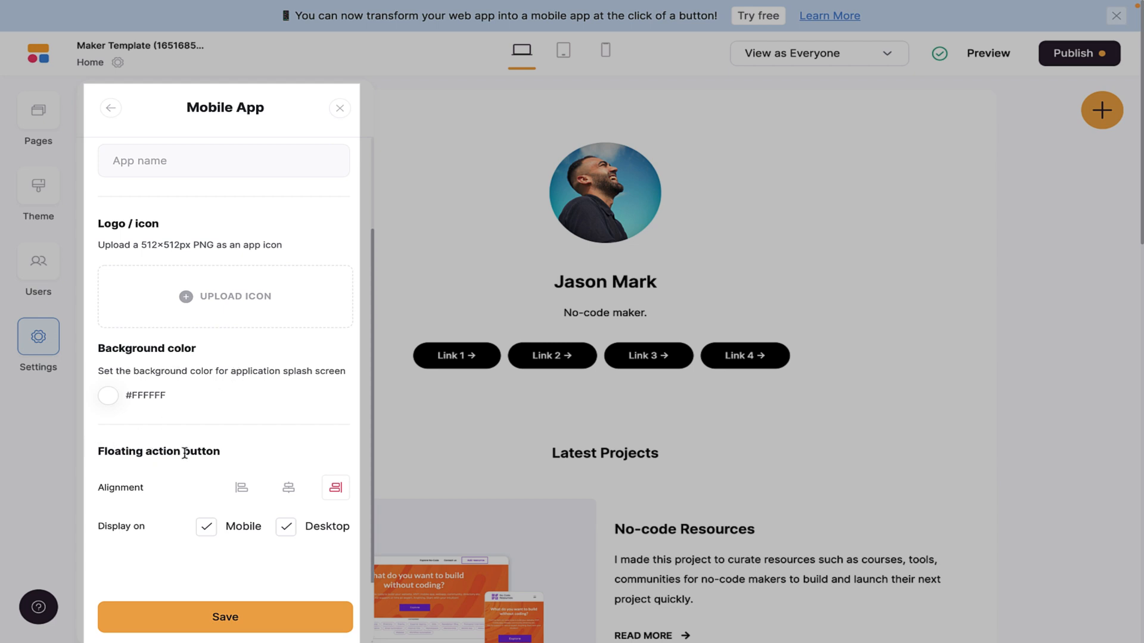
click(288, 487)
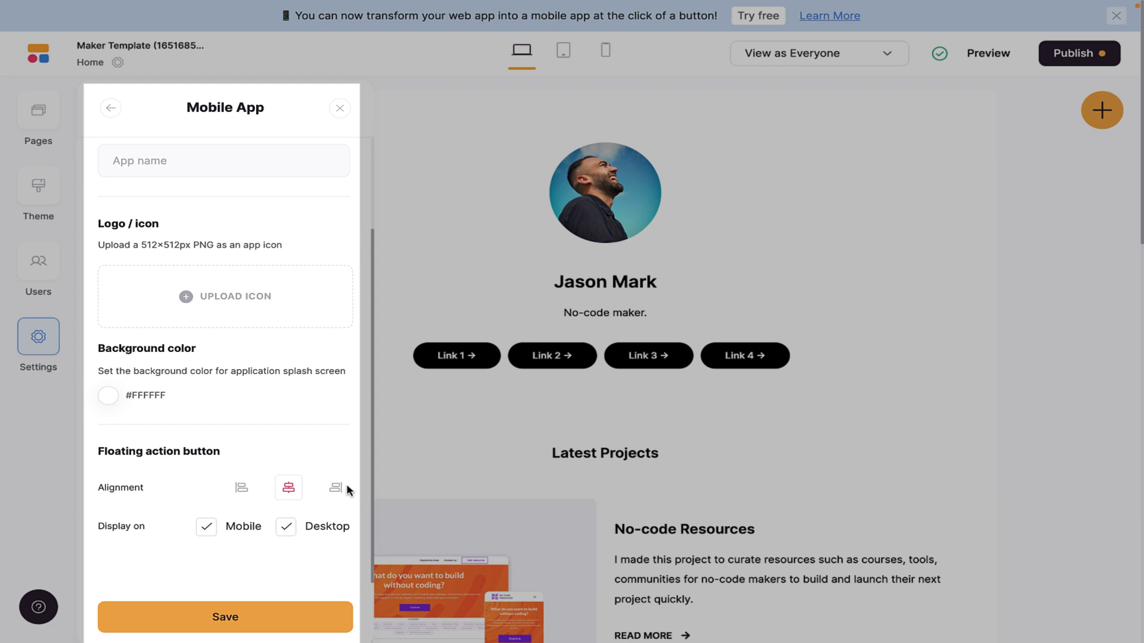
click(335, 487)
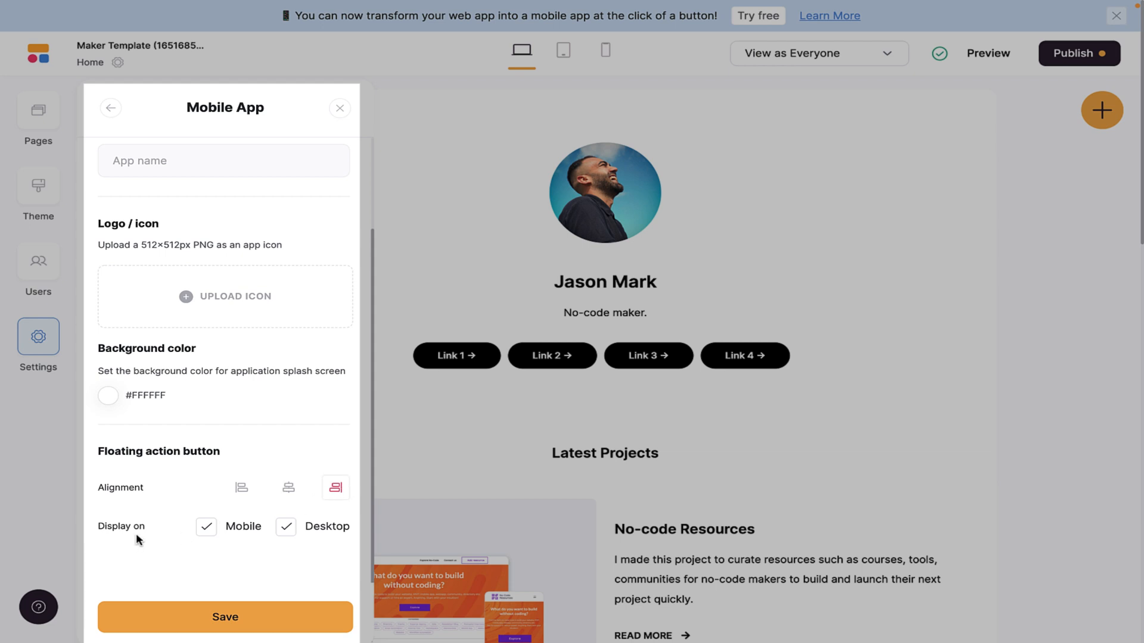
scroll(up, 3)
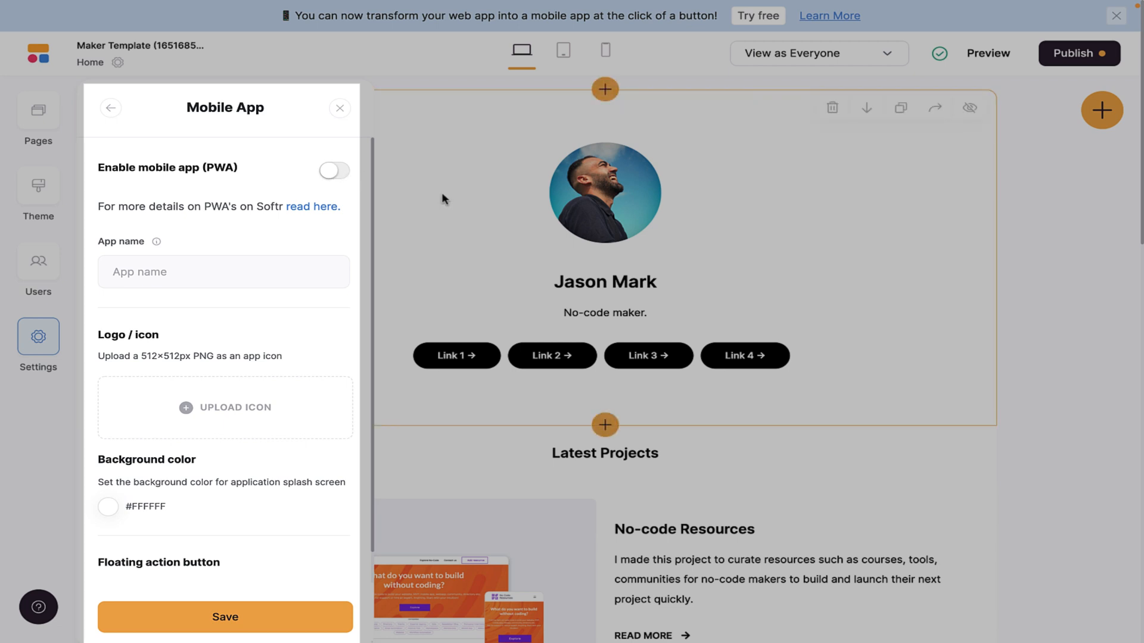
mouse_move(400, 242)
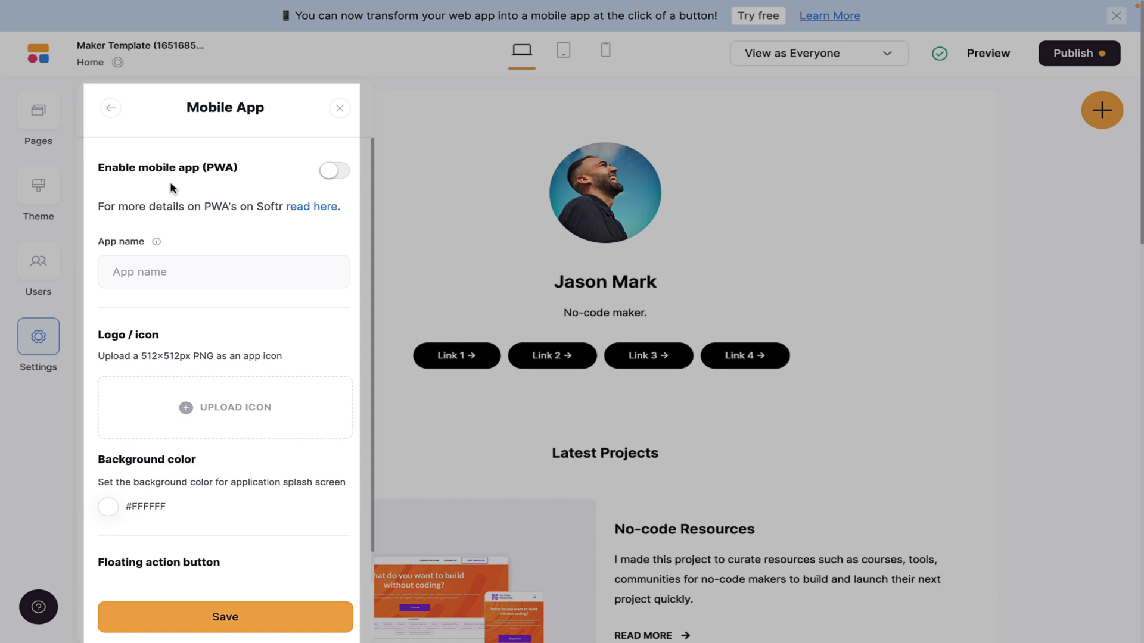
click(111, 108)
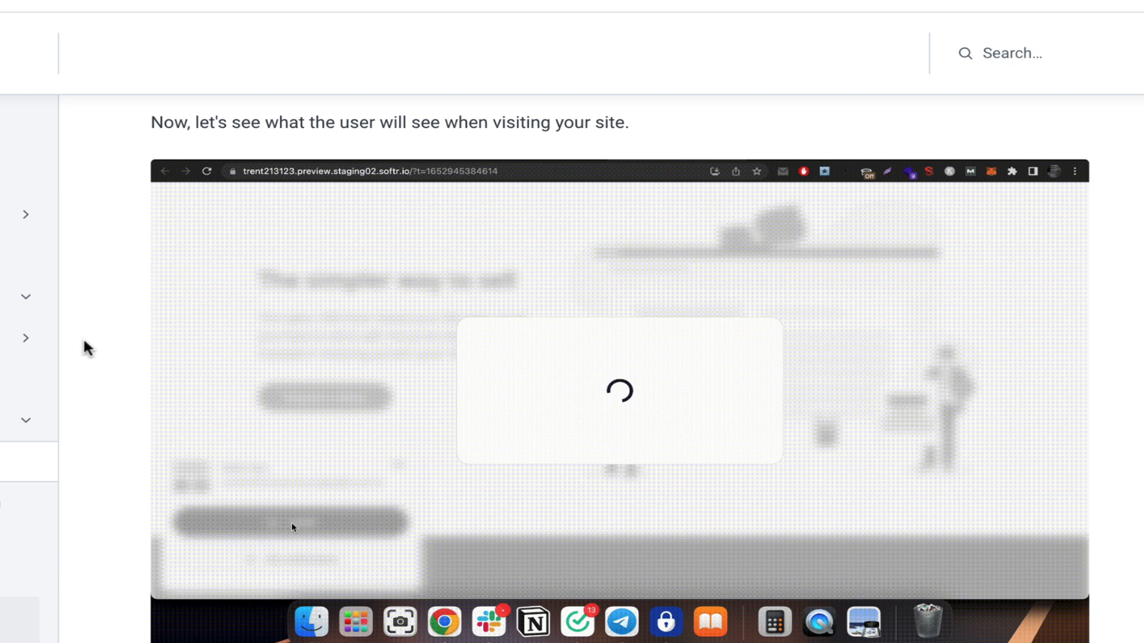
Step: View the PWA article's 'what the user will see' install-prompt demo animation
click(715, 172)
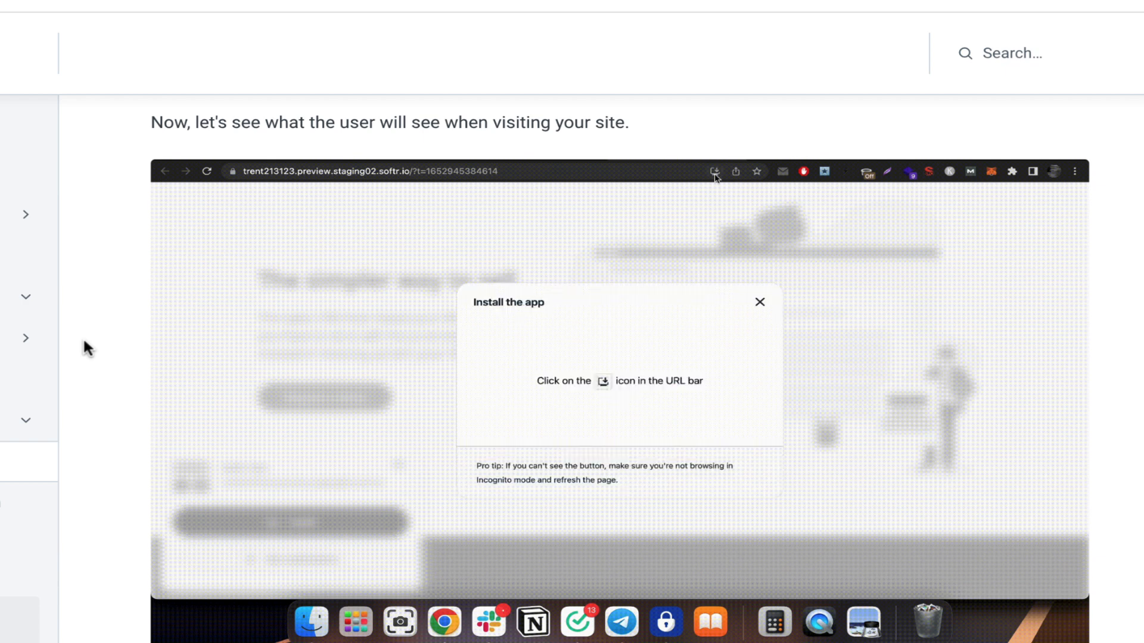
click(715, 172)
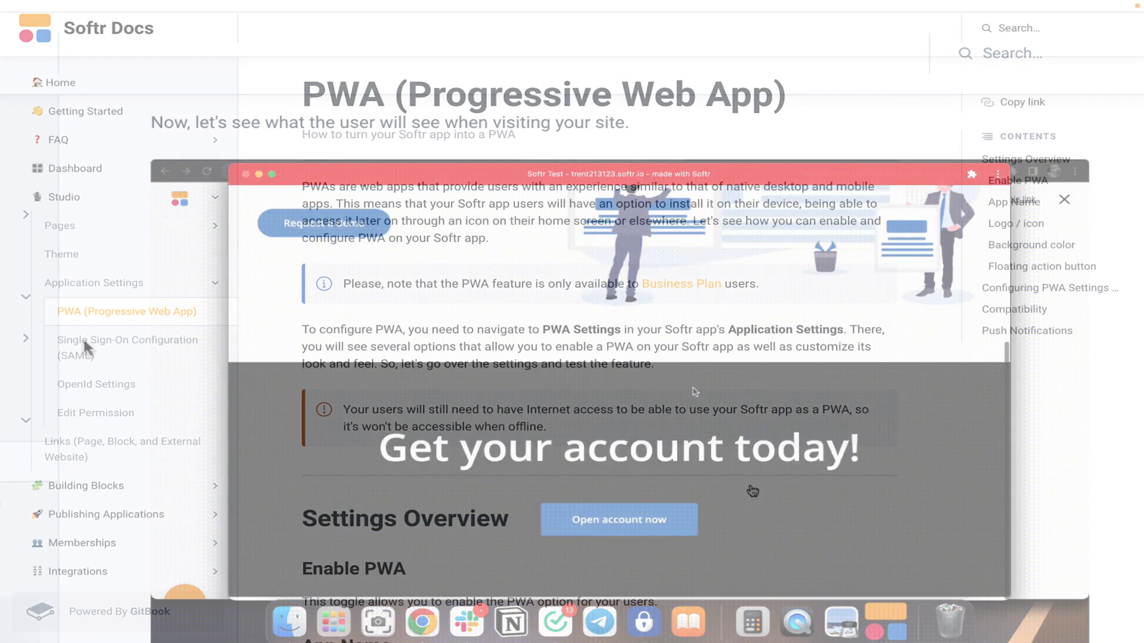
click(1064, 201)
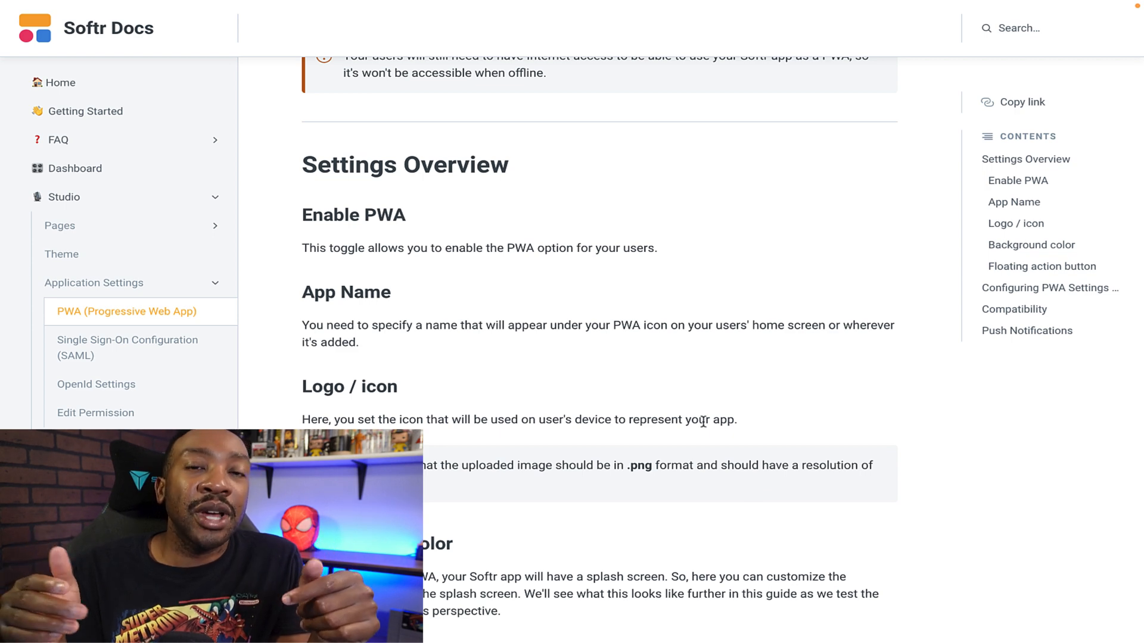
scroll(down, 3)
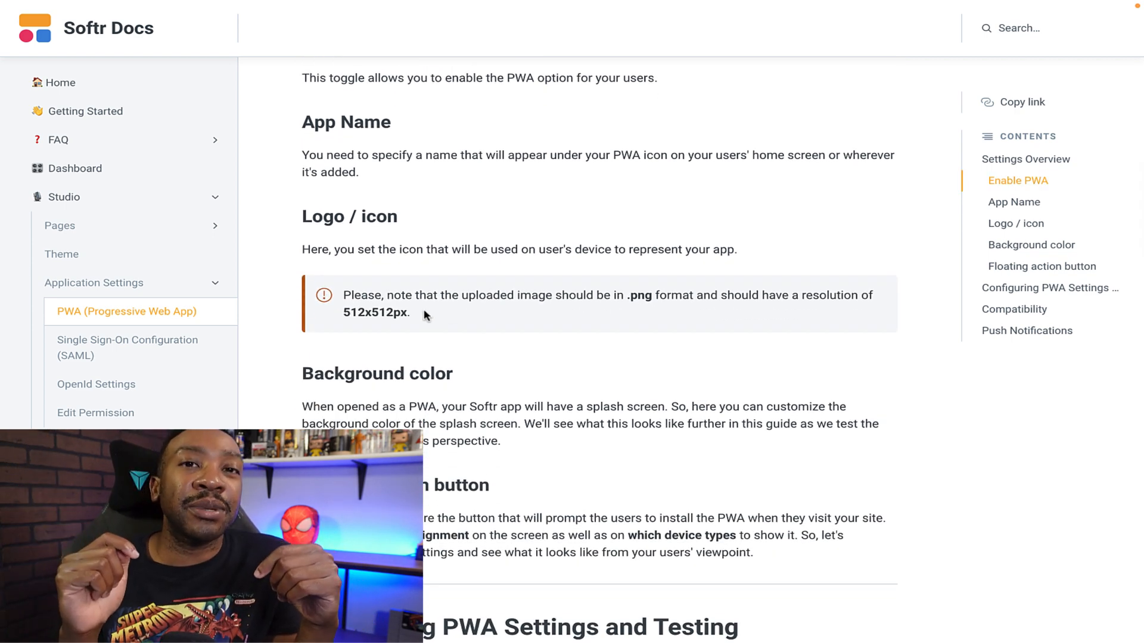